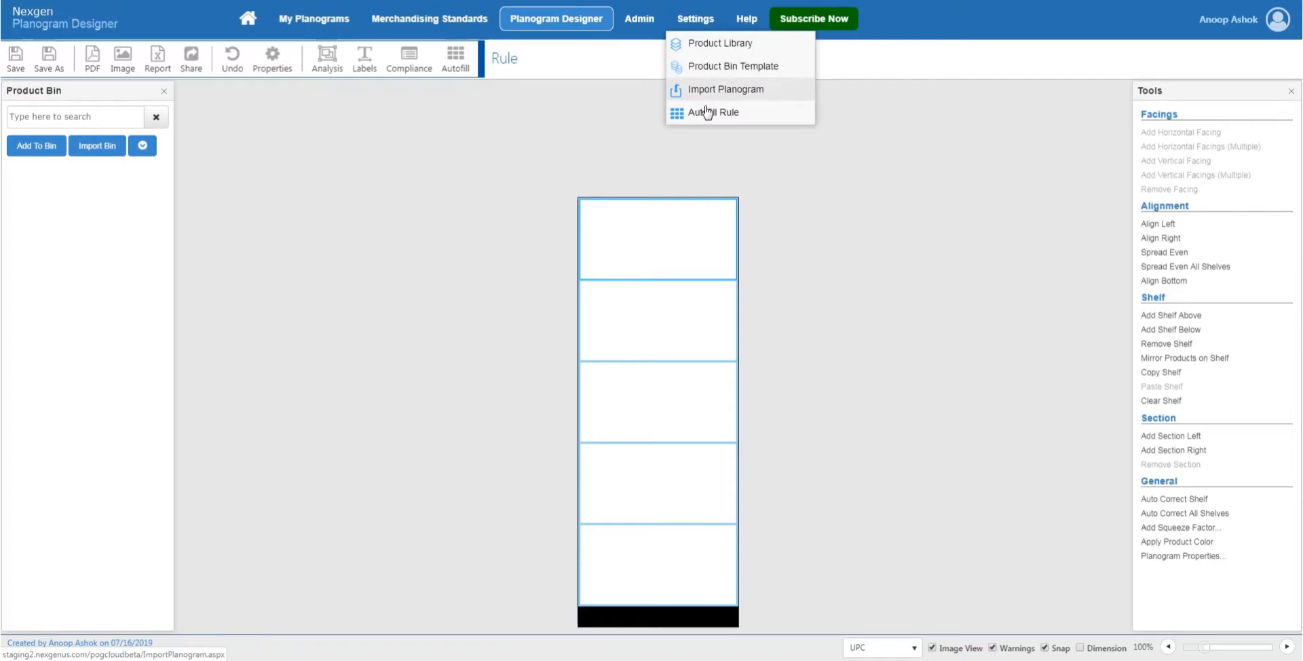
Add a new autofill rule named 'Rule 2' with description 'Rule 2' and save it.
left_click(713, 112)
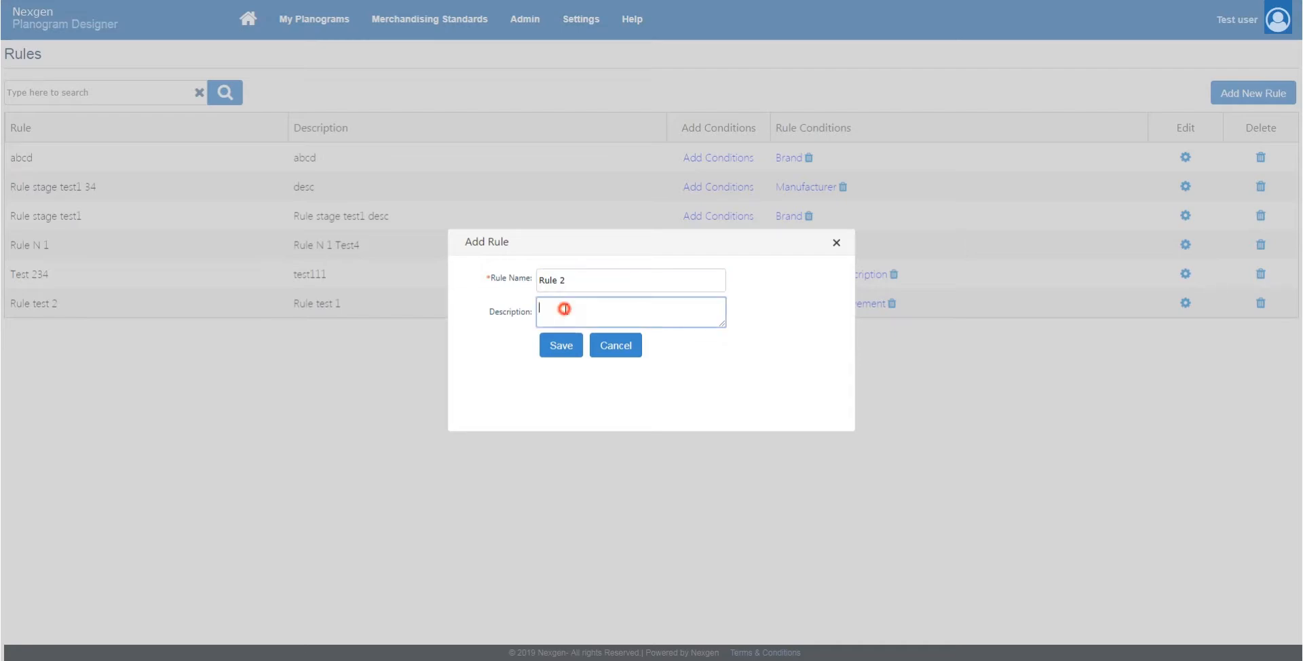
type("Rule 2")
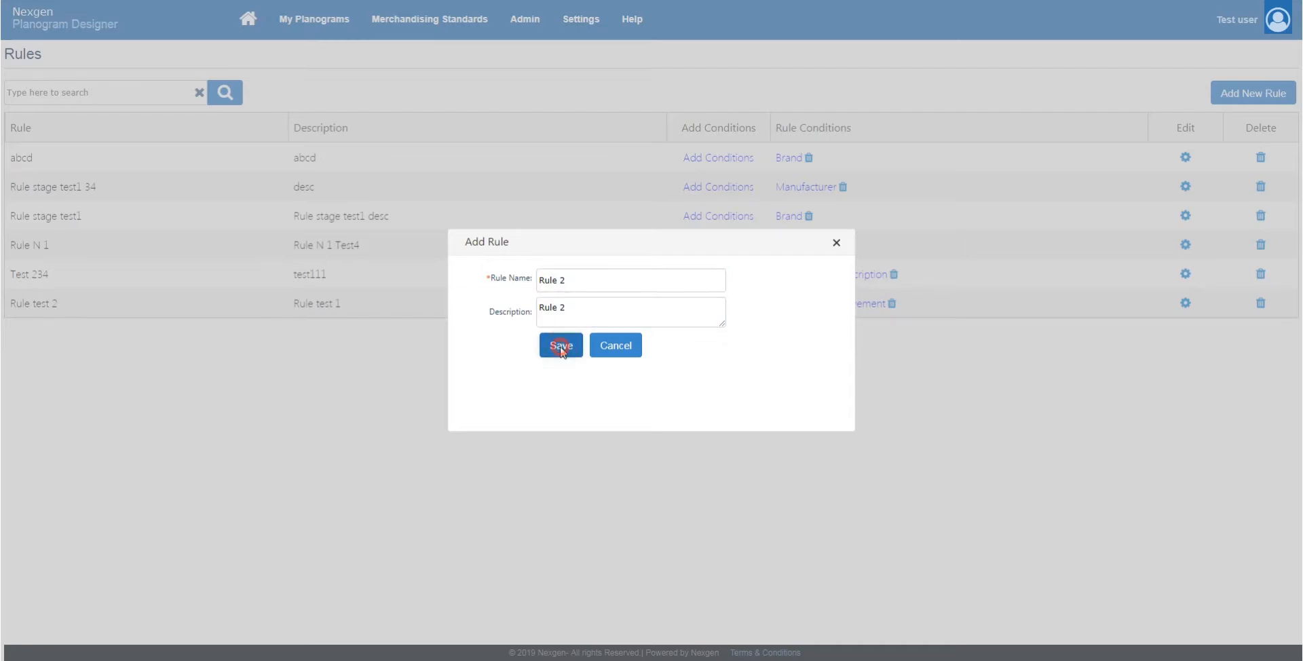
left_click(560, 345)
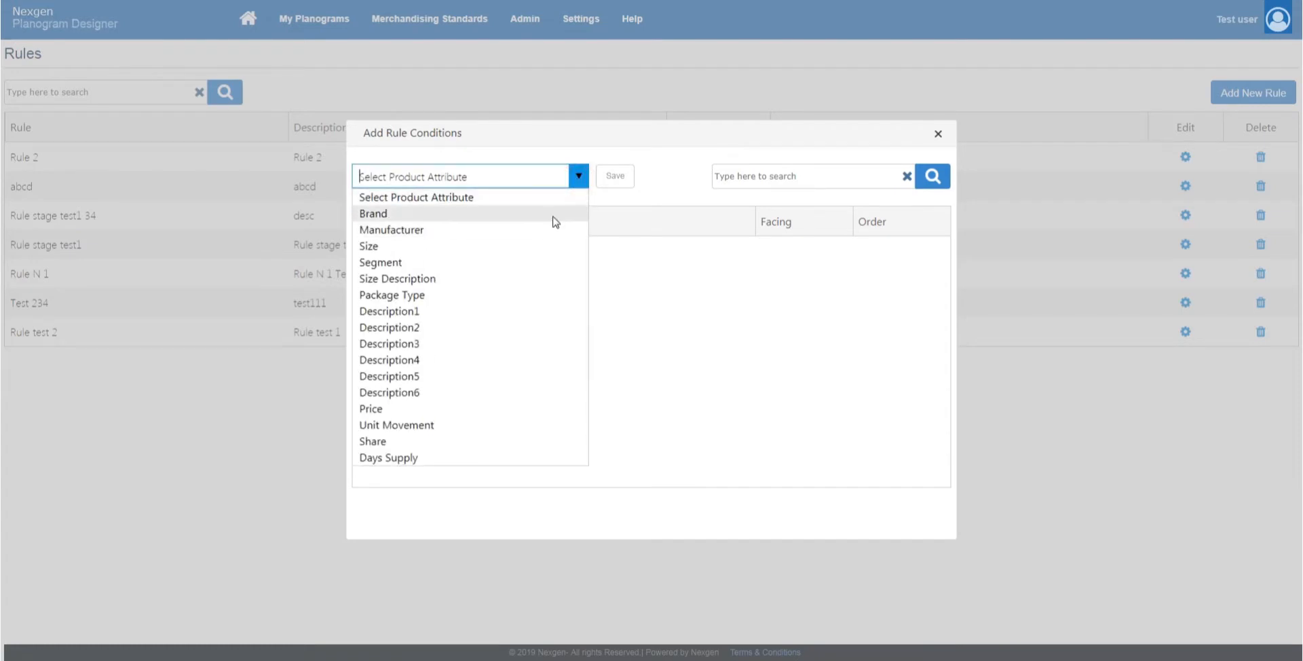
Add a Brand condition for PEPSI to Rule 2 with facing 4 and order 1, then save.
left_click(372, 214)
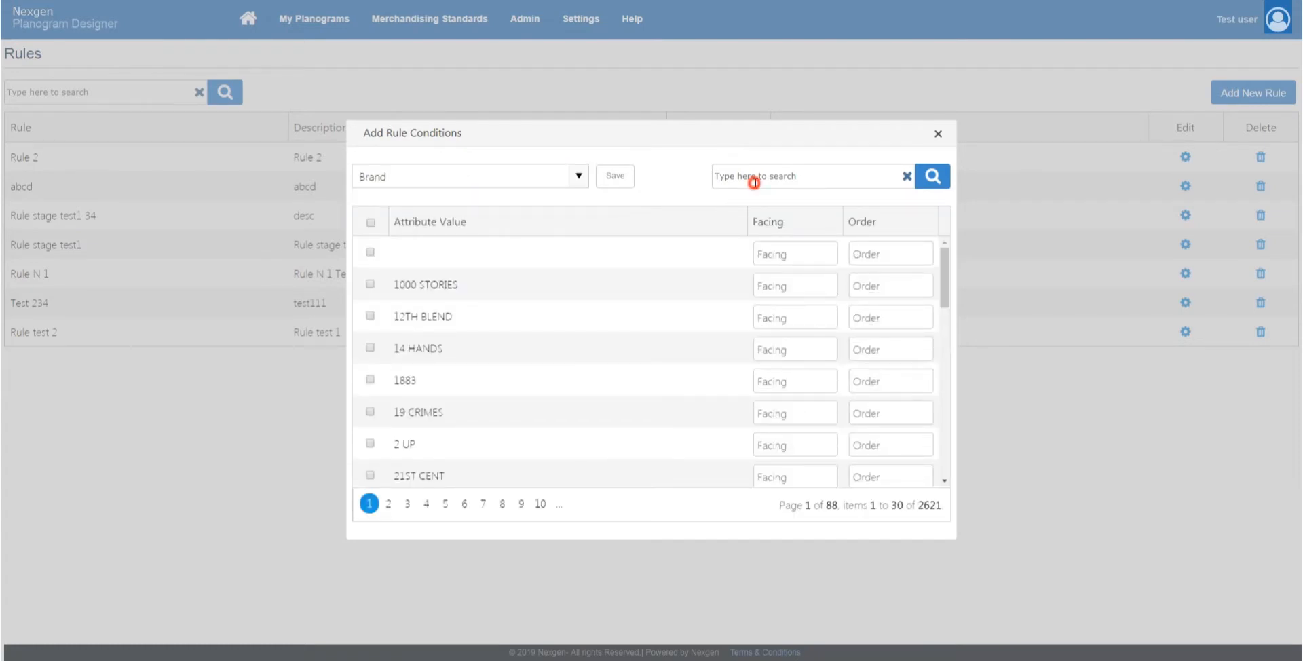
type("pepsi")
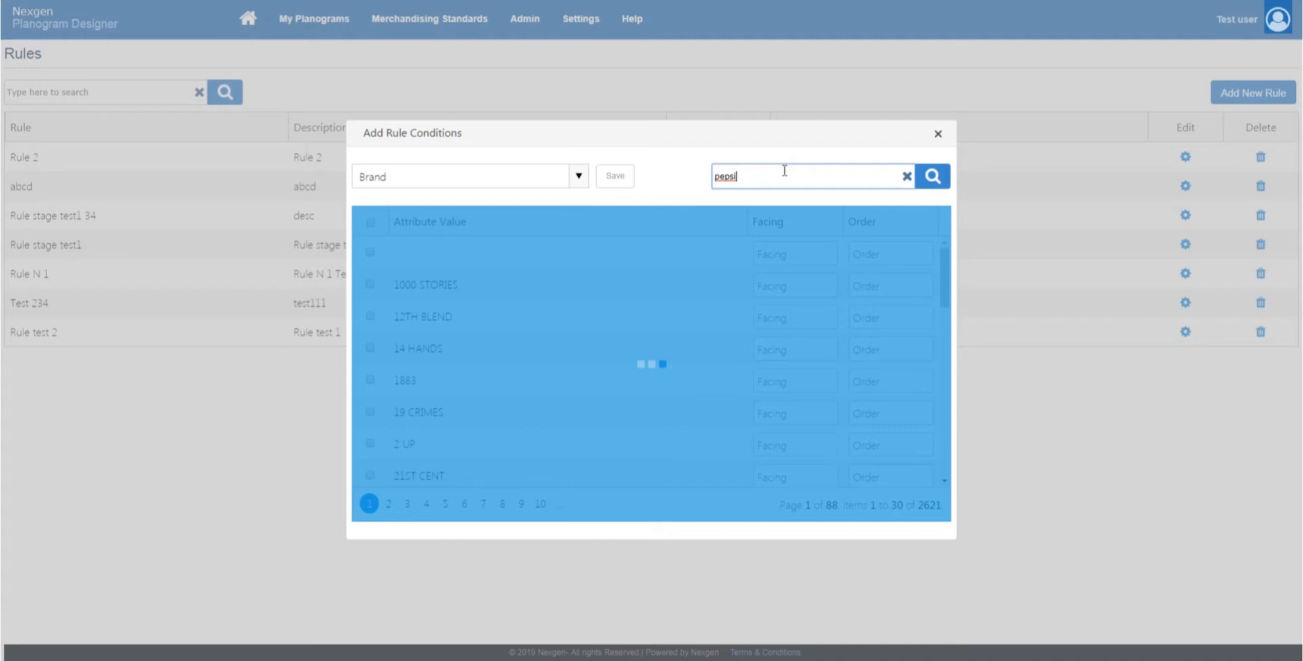
left_click(933, 175)
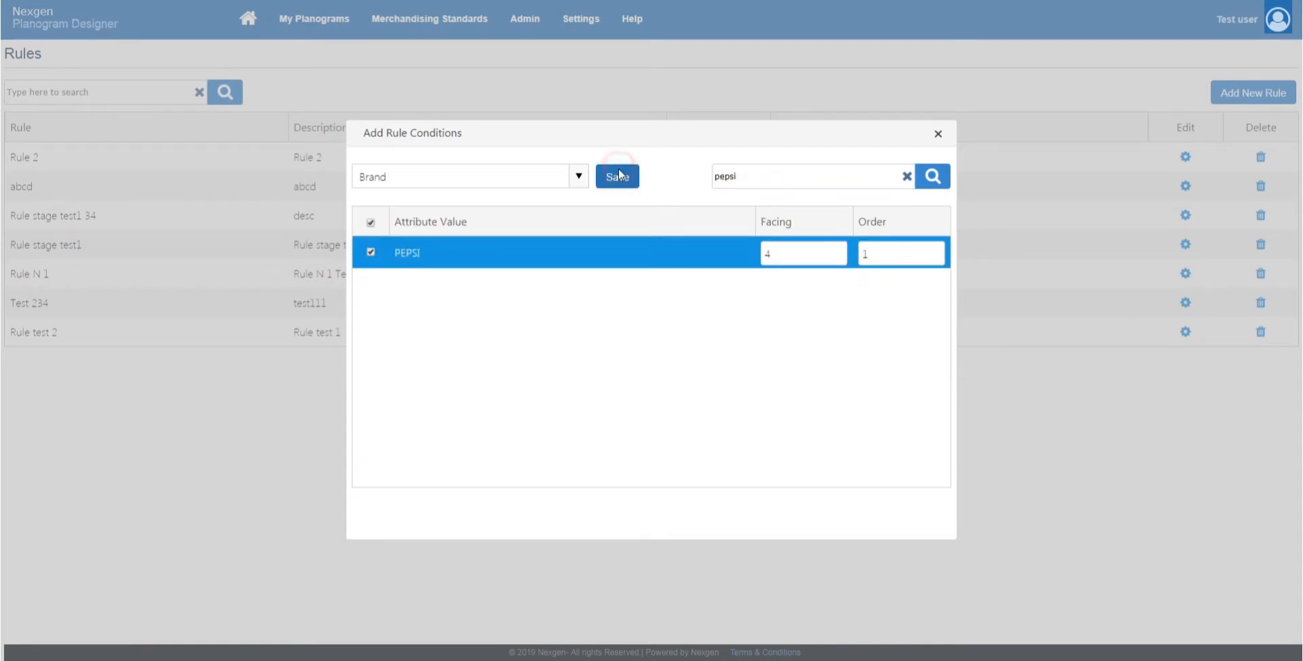
left_click(617, 176)
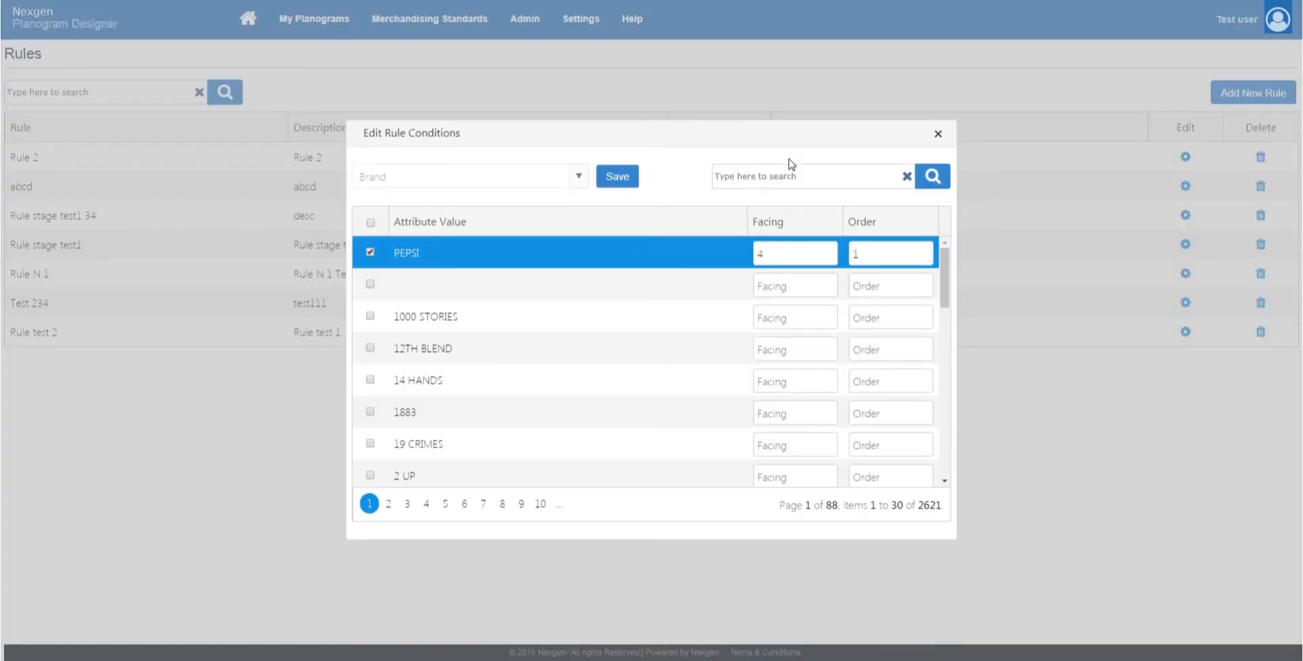
mouse_move(937, 134)
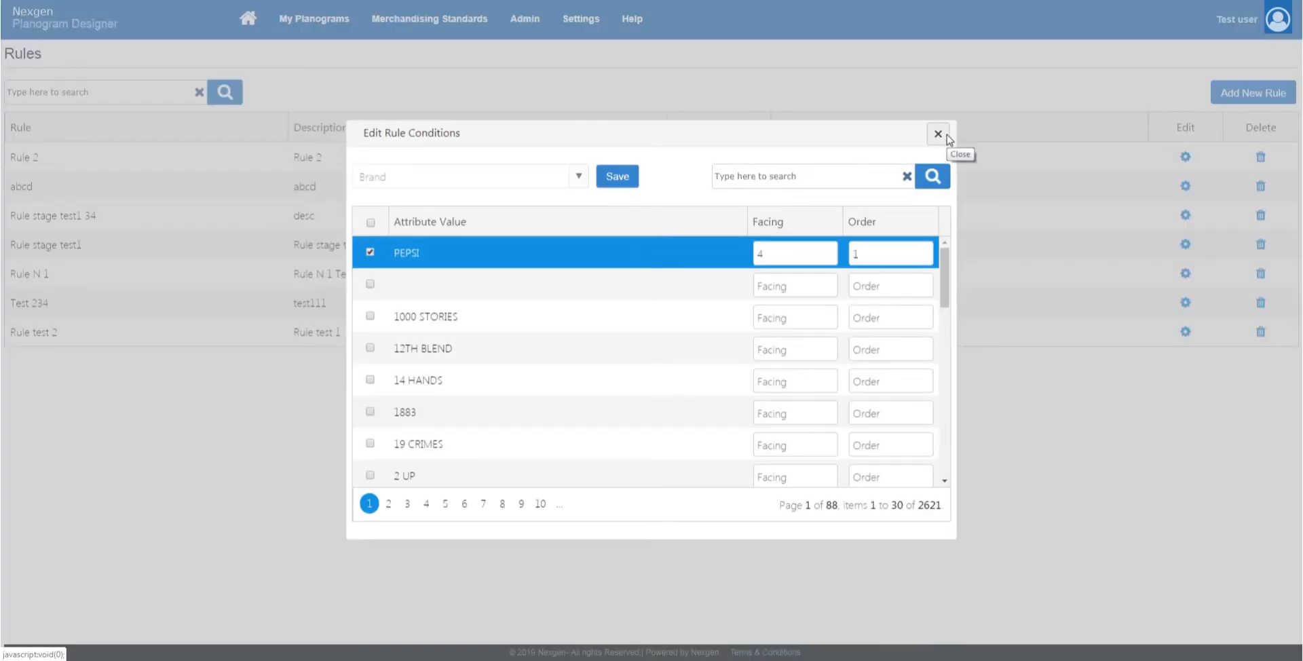
left_click(580, 18)
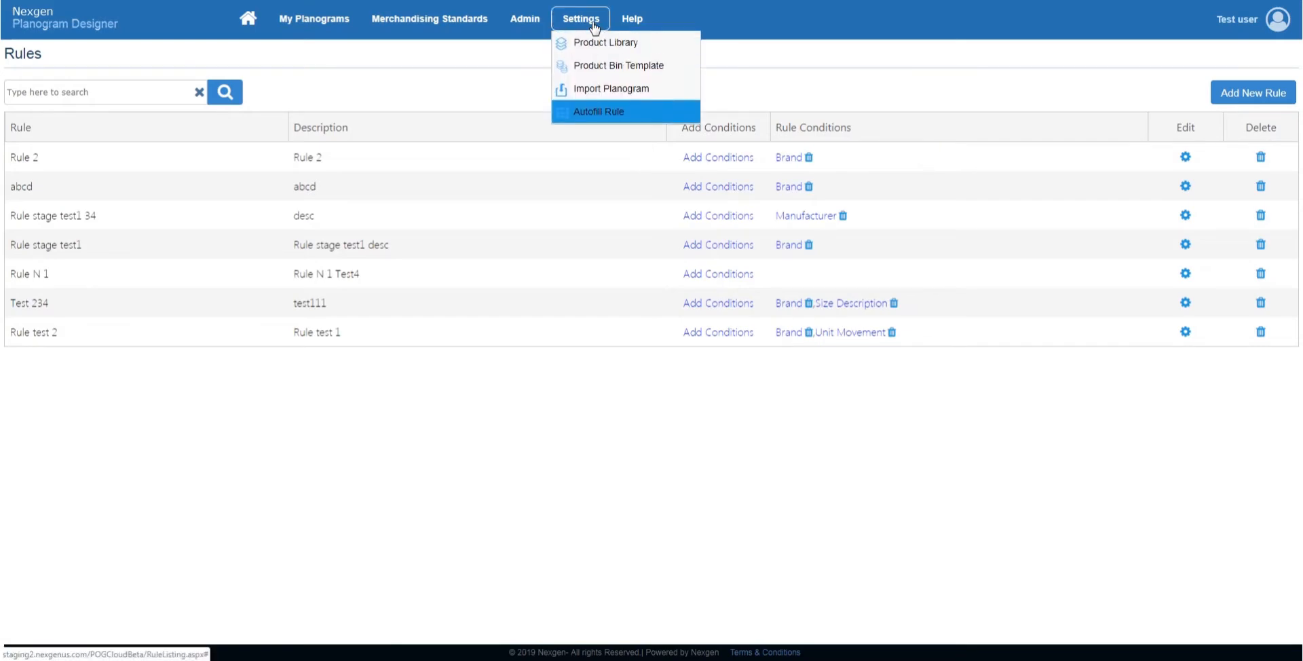
Add a new product bin template named 'Template 1' with a description and save it.
left_click(618, 65)
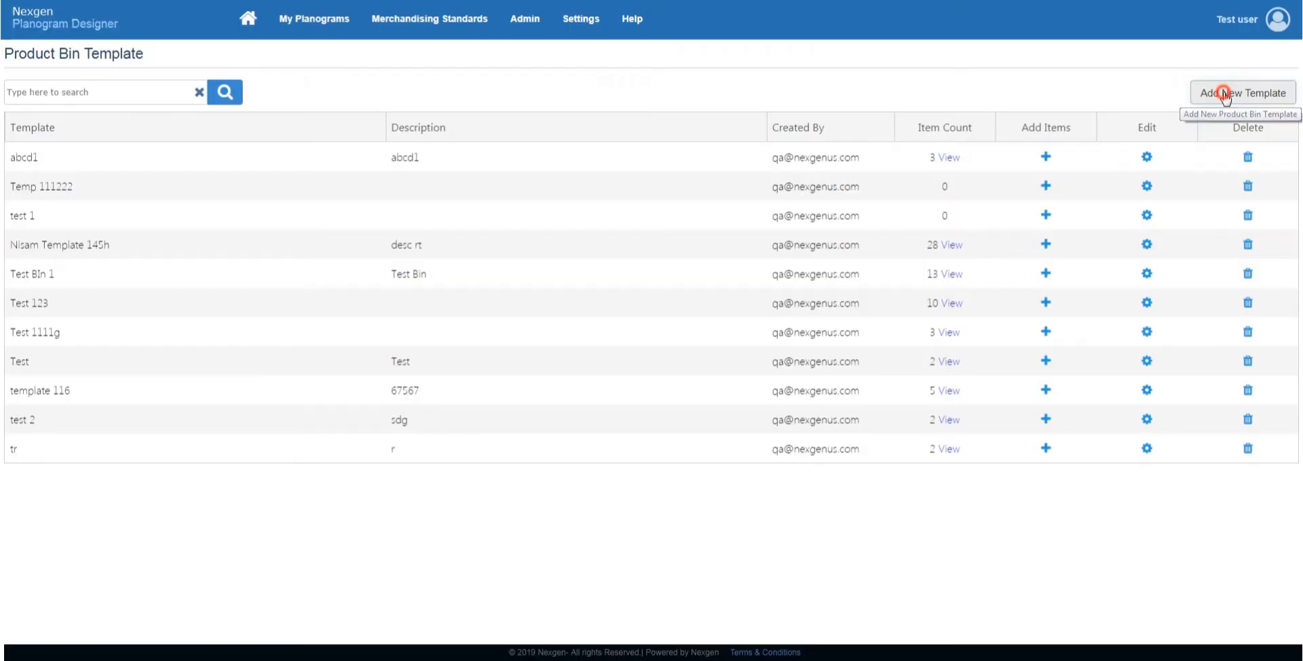
left_click(1242, 93)
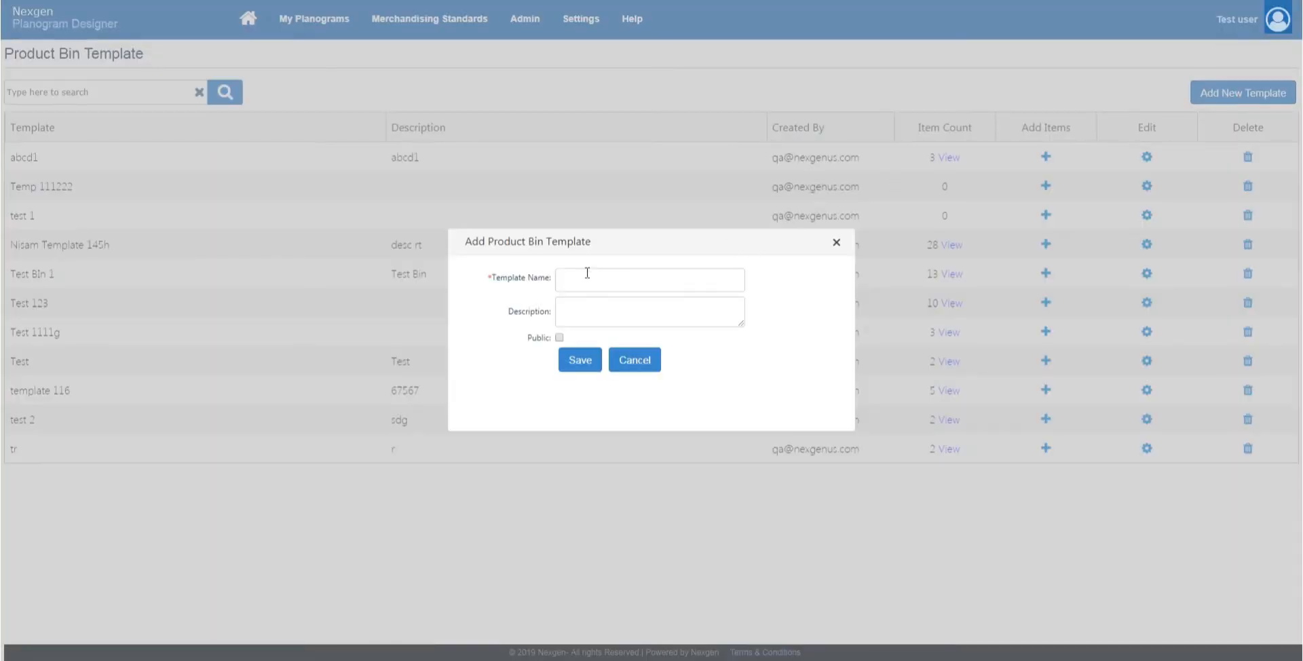
type("Template 1")
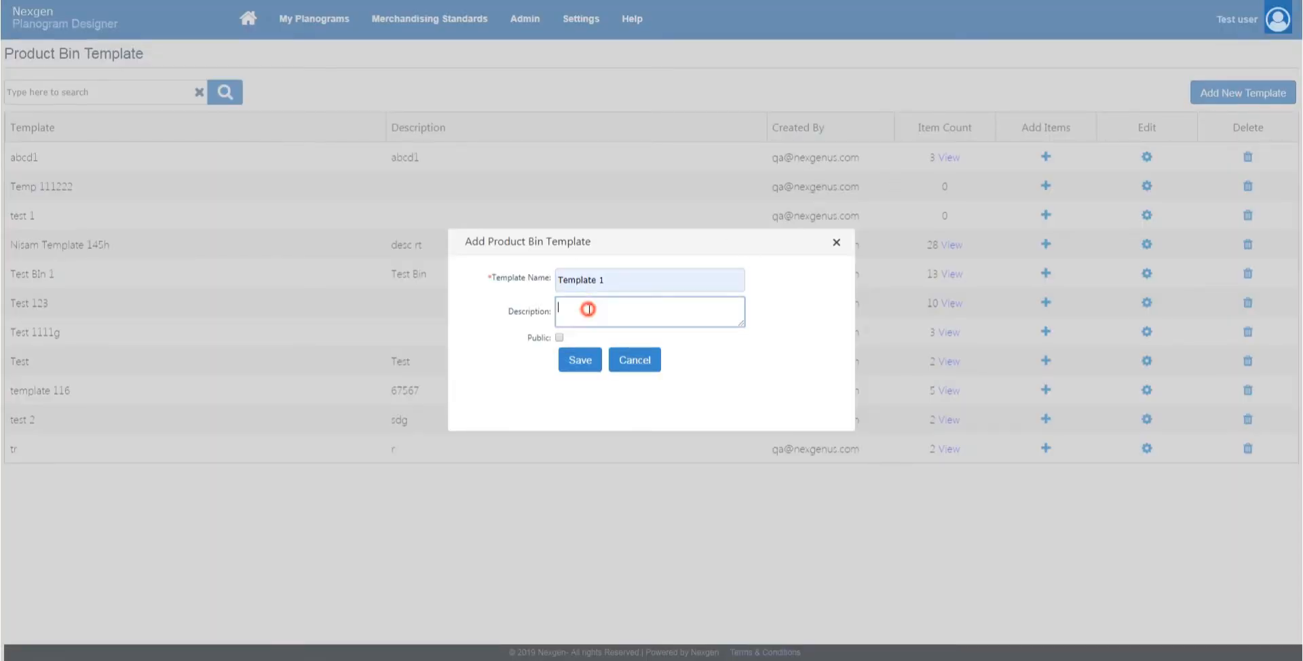
type("with i")
type("pepsi")
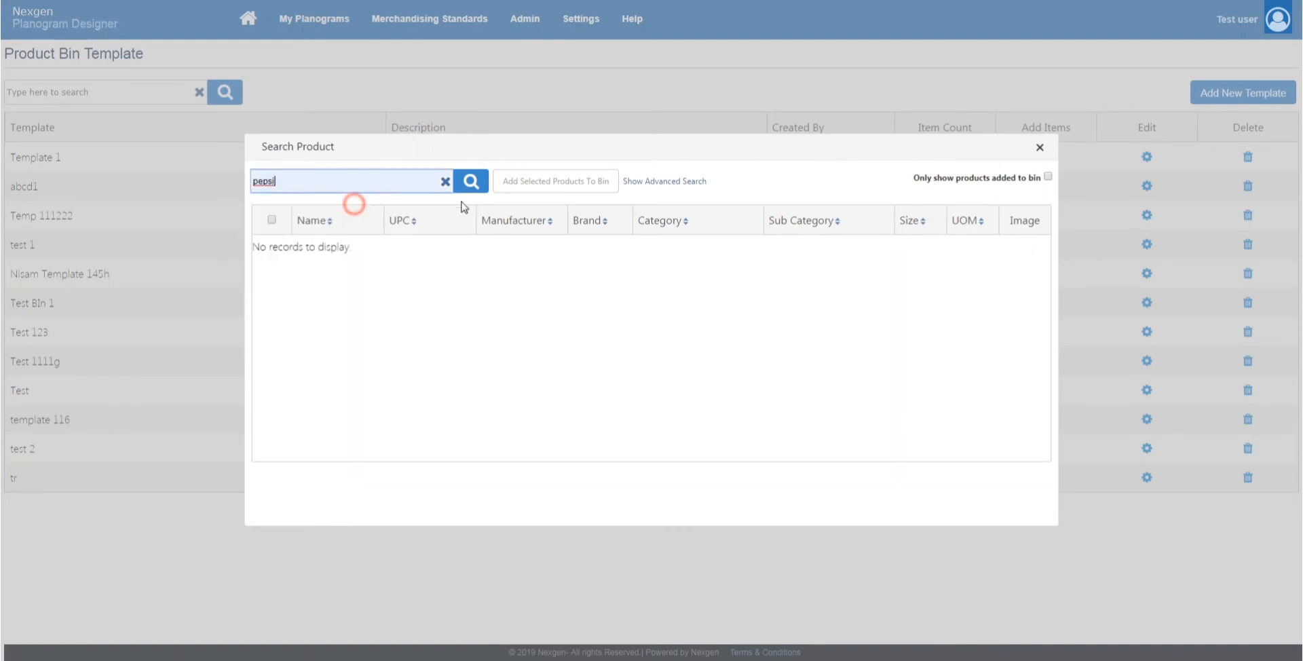
Search 'pepsi', add the two ticked Pepsi Cola products to Template 1's bin and return to the planogram.
left_click(470, 181)
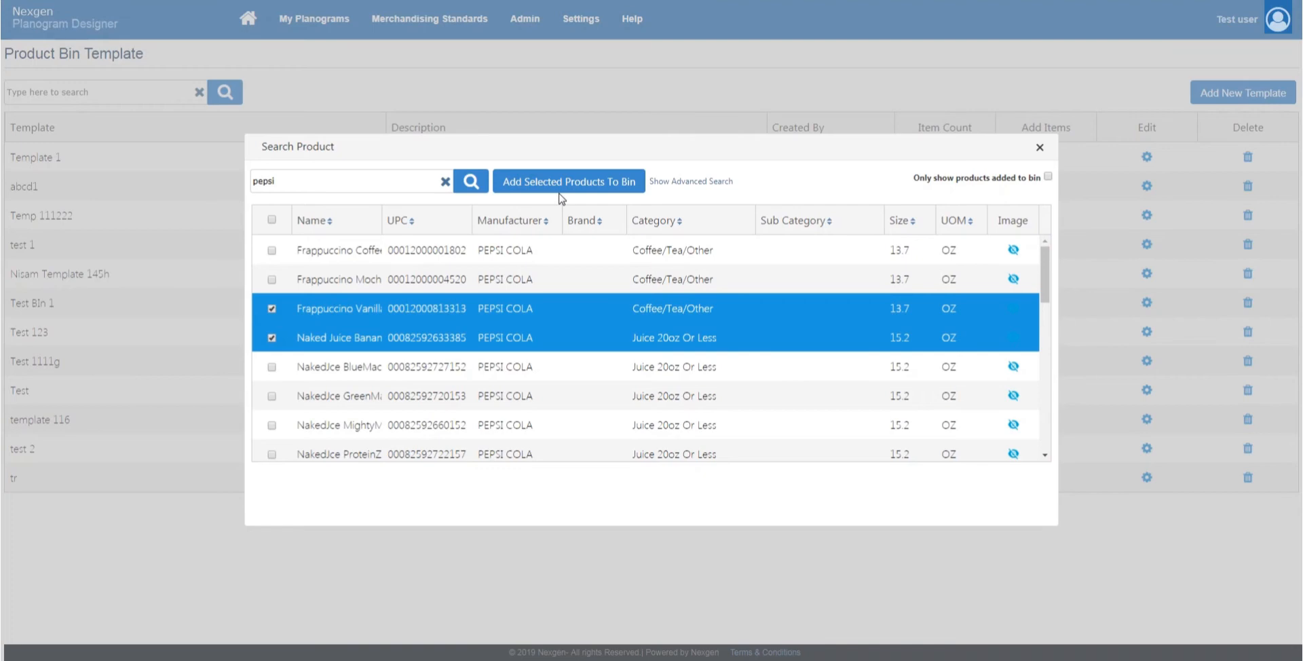
left_click(569, 181)
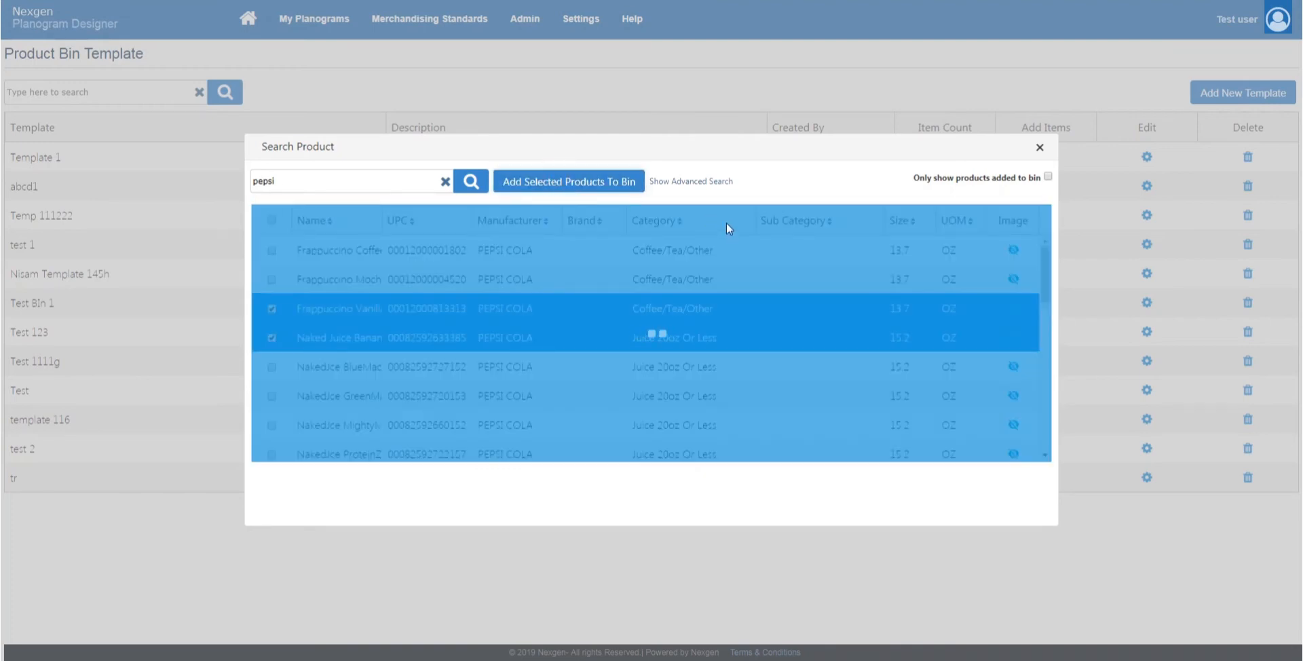
left_click(569, 181)
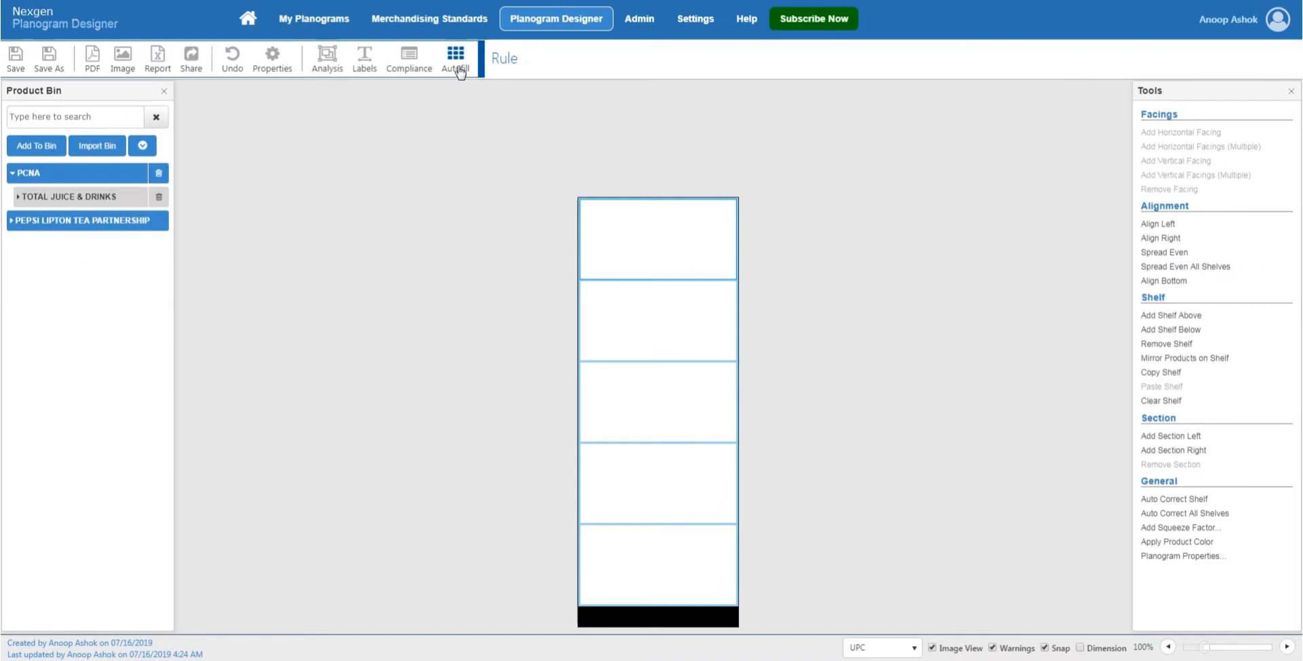
Autofill all shelves using Rule I with the Template 1 product bin.
left_click(455, 59)
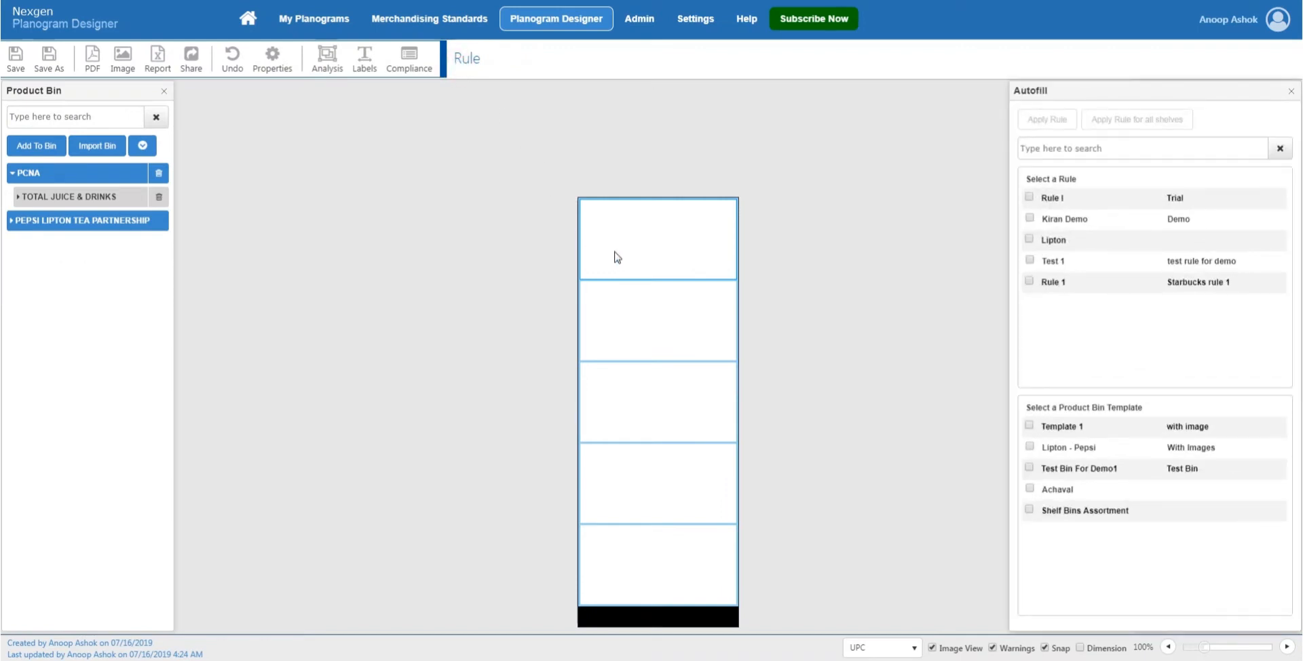
left_click(1029, 198)
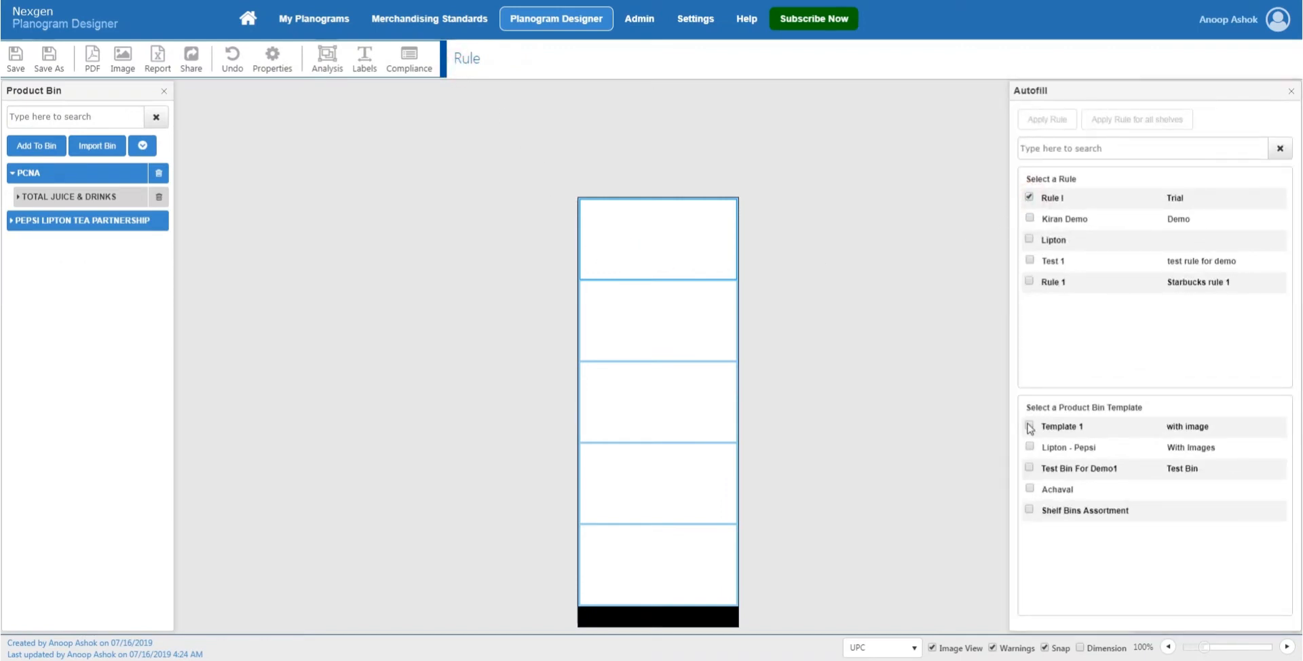
left_click(1030, 428)
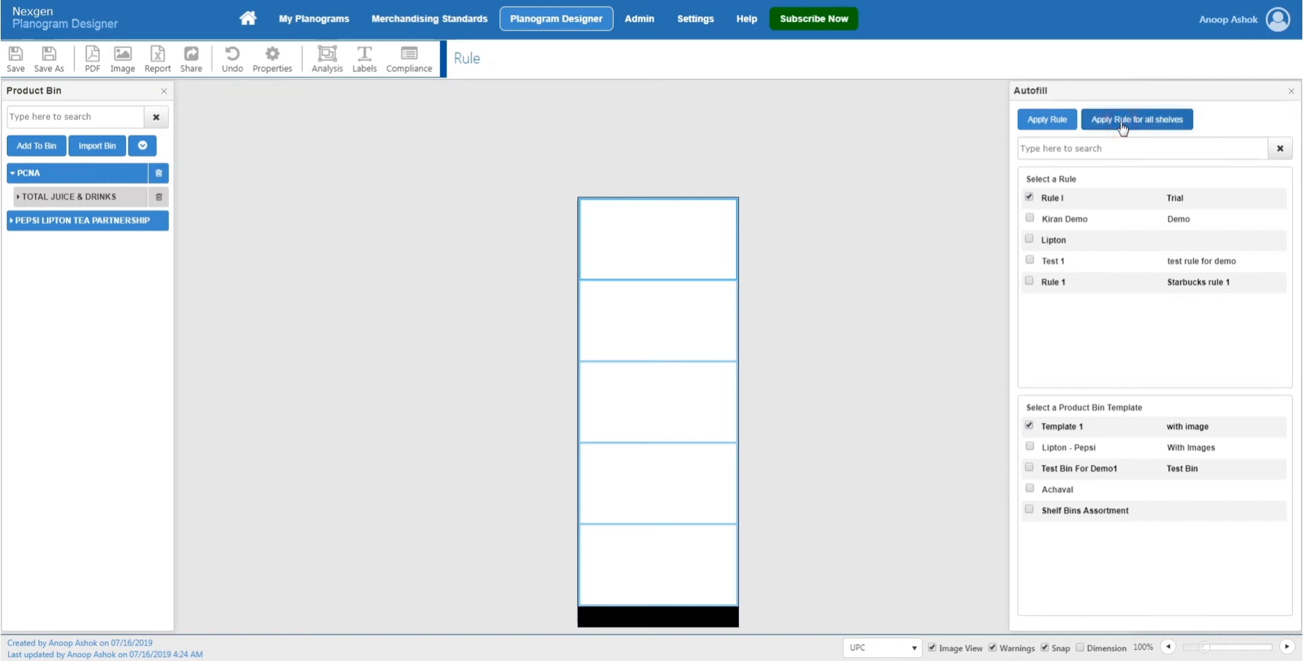
left_click(1137, 119)
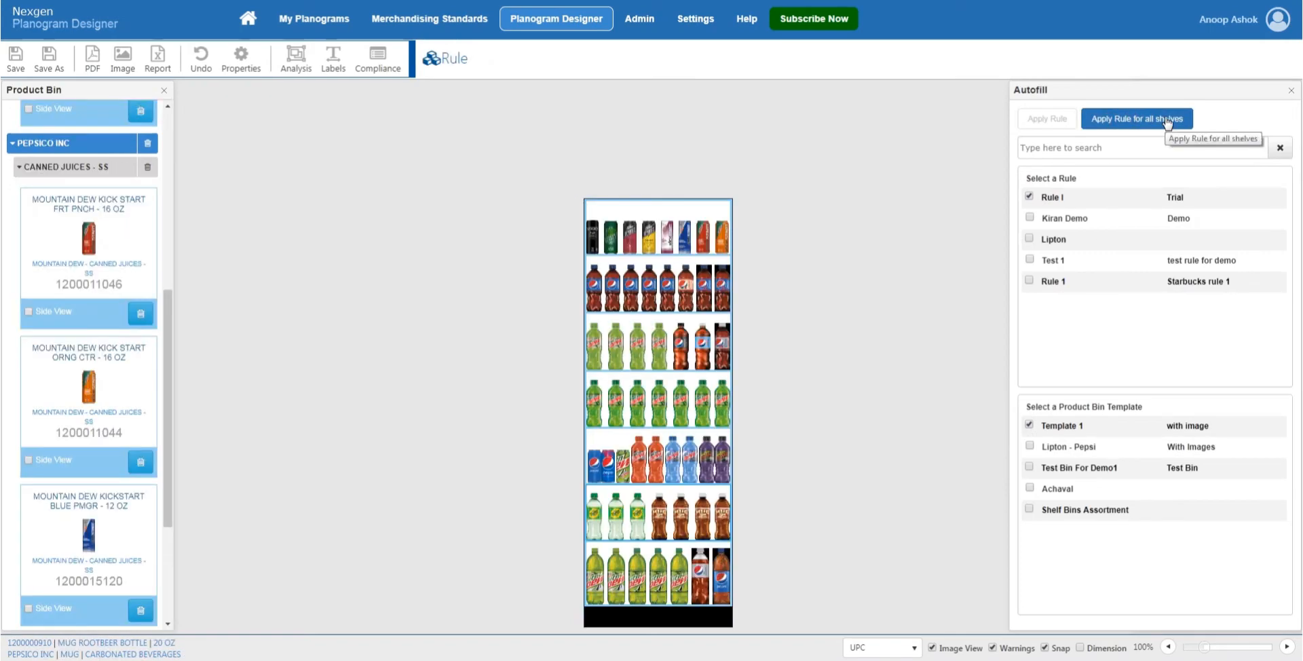